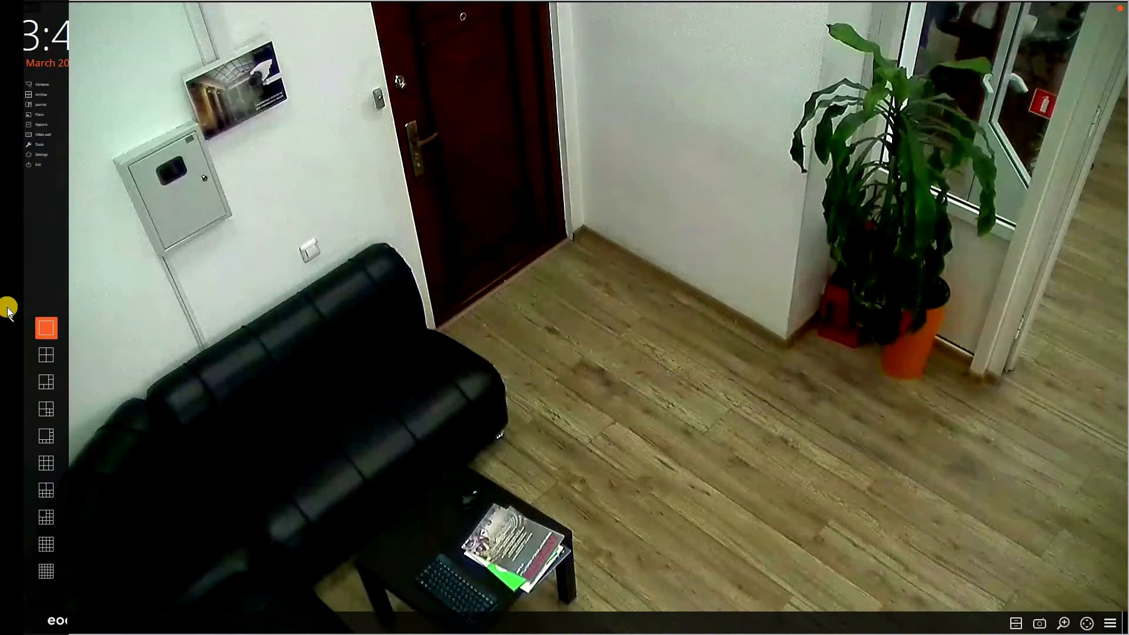
Open the Configurator from Settings to reach the Cameras channel list.
{"action": "left_click", "coordinate": [41, 154]}
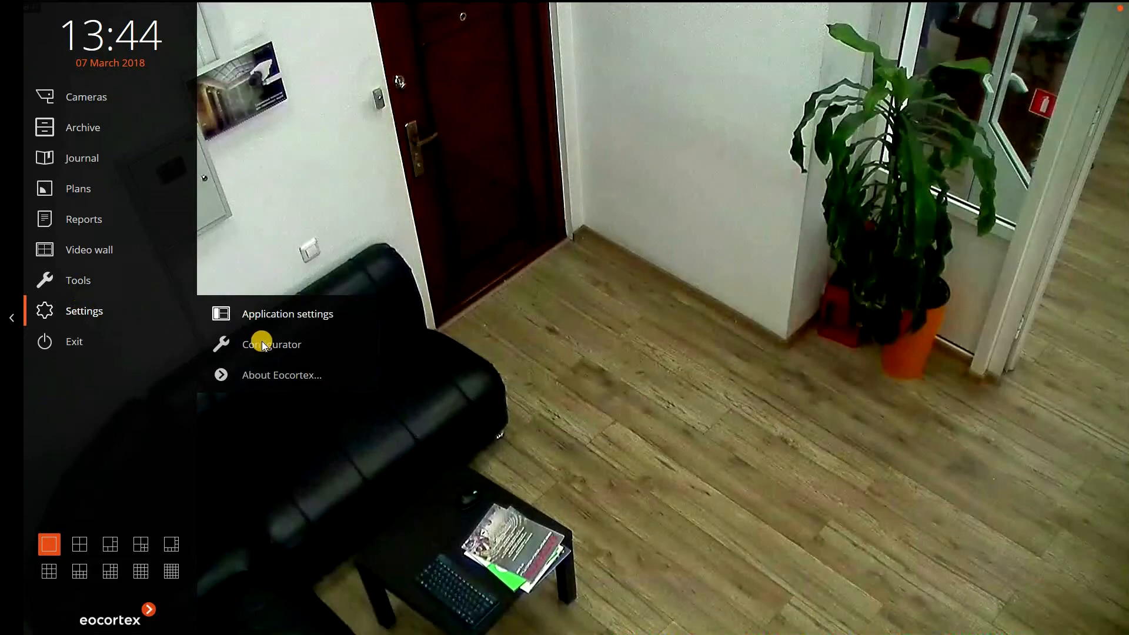
{"action": "left_click", "coordinate": [270, 344]}
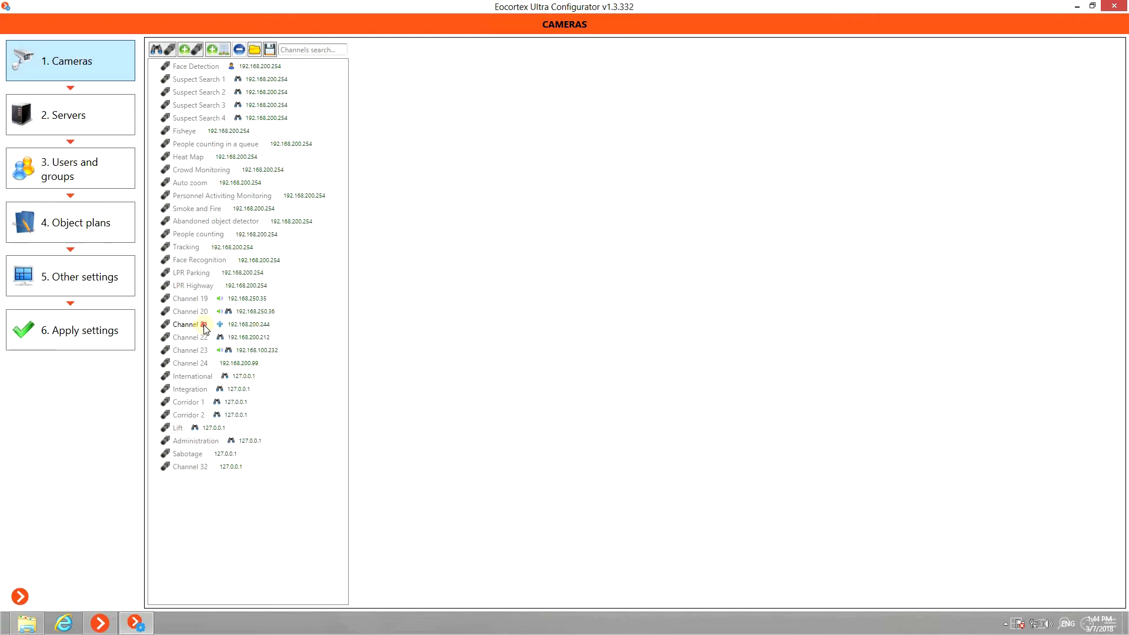
Enable Motion detector, external intelligence modules and Abandoned object detector on Channel 21.
{"action": "left_click", "coordinate": [190, 324]}
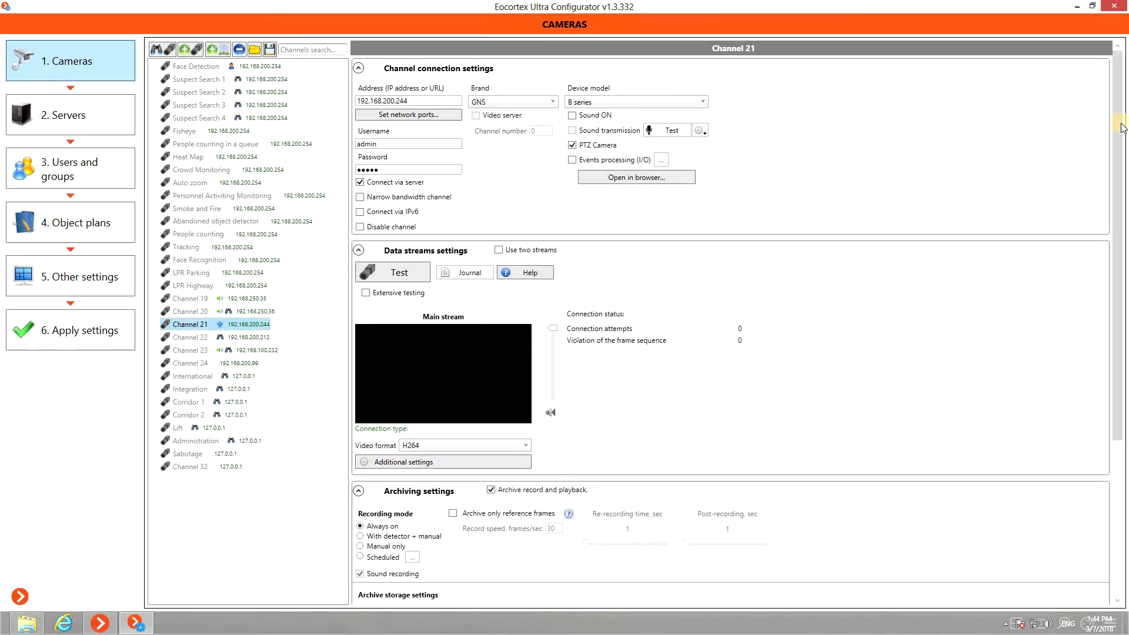
{"action": "scroll", "scroll_direction": "down", "scroll_amount": 3}
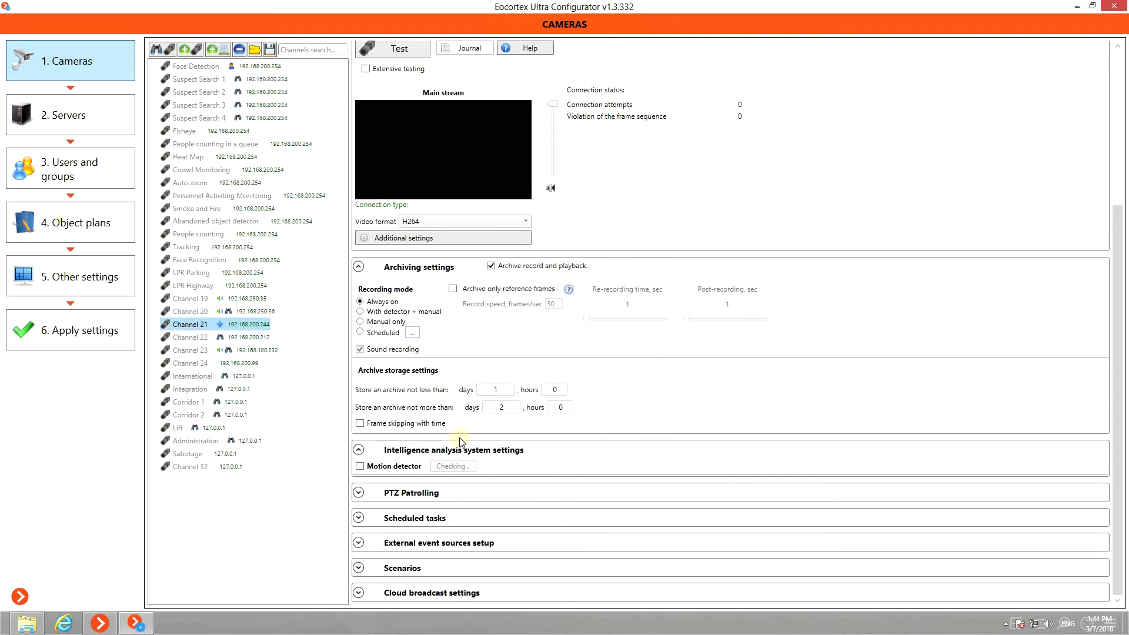
{"action": "left_click", "coordinate": [360, 466]}
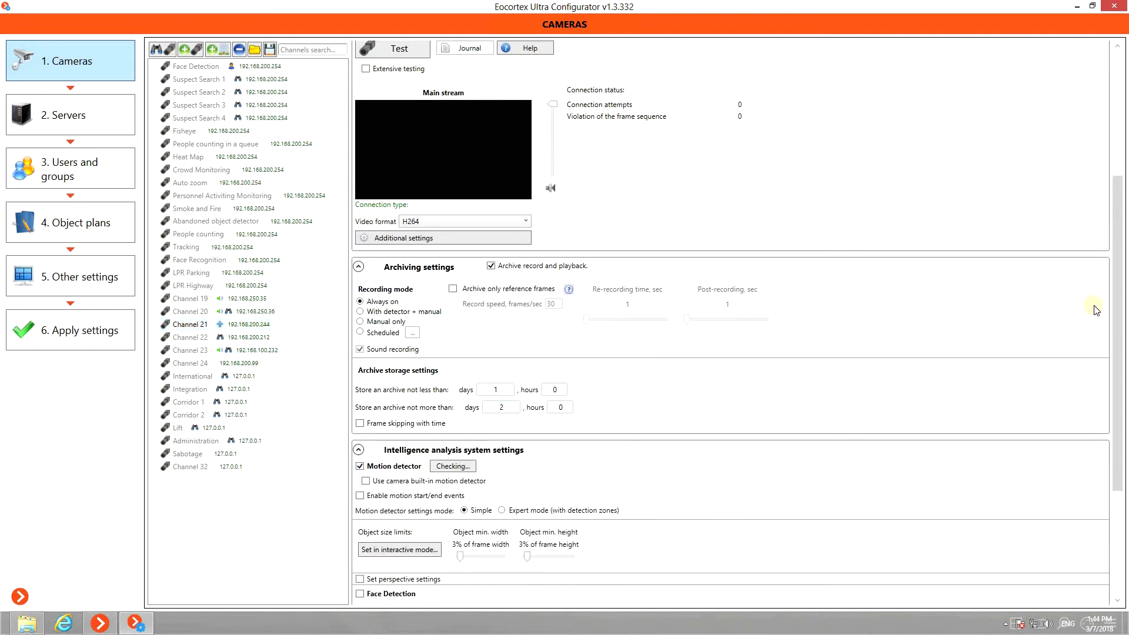
{"action": "scroll", "scroll_direction": "down", "scroll_amount": 3}
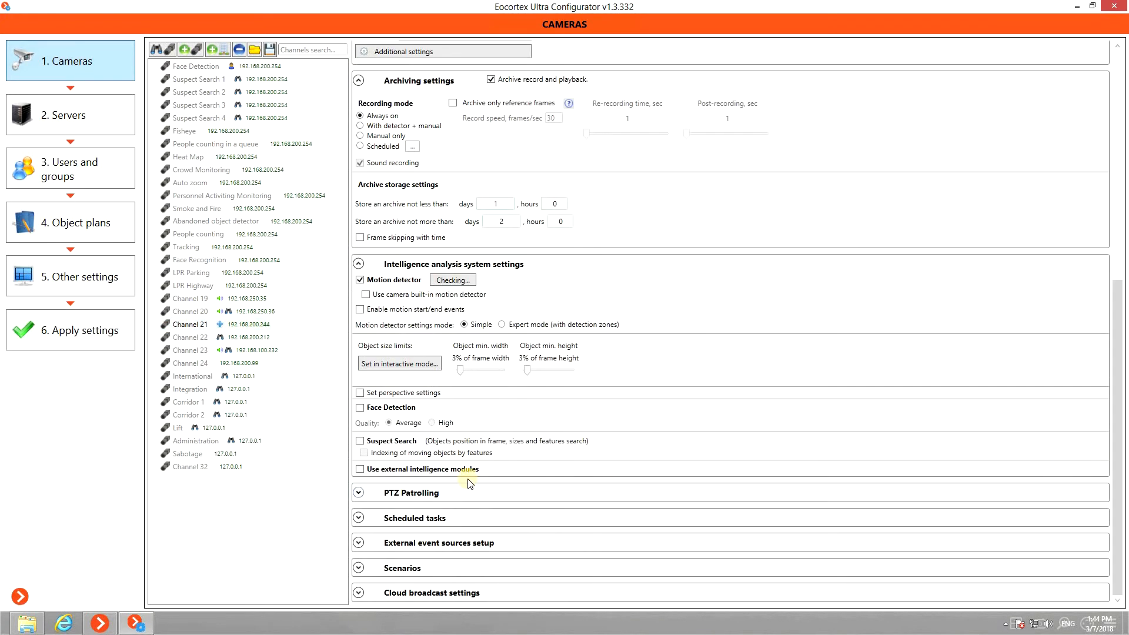
{"action": "left_click", "coordinate": [359, 469]}
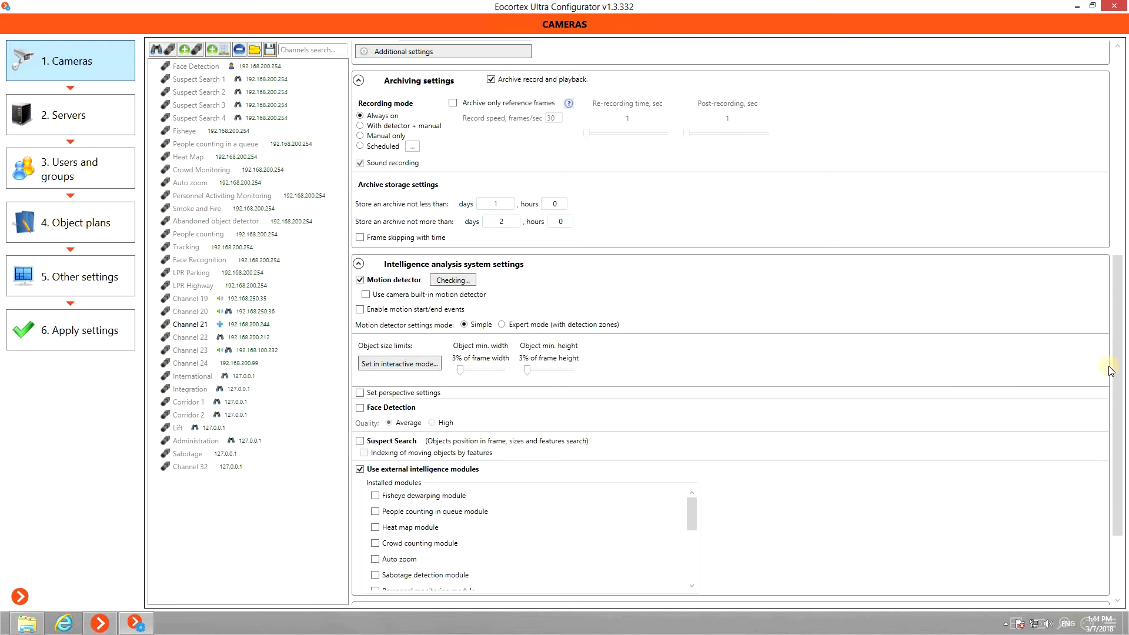
{"action": "scroll", "scroll_direction": "down", "scroll_amount": 3}
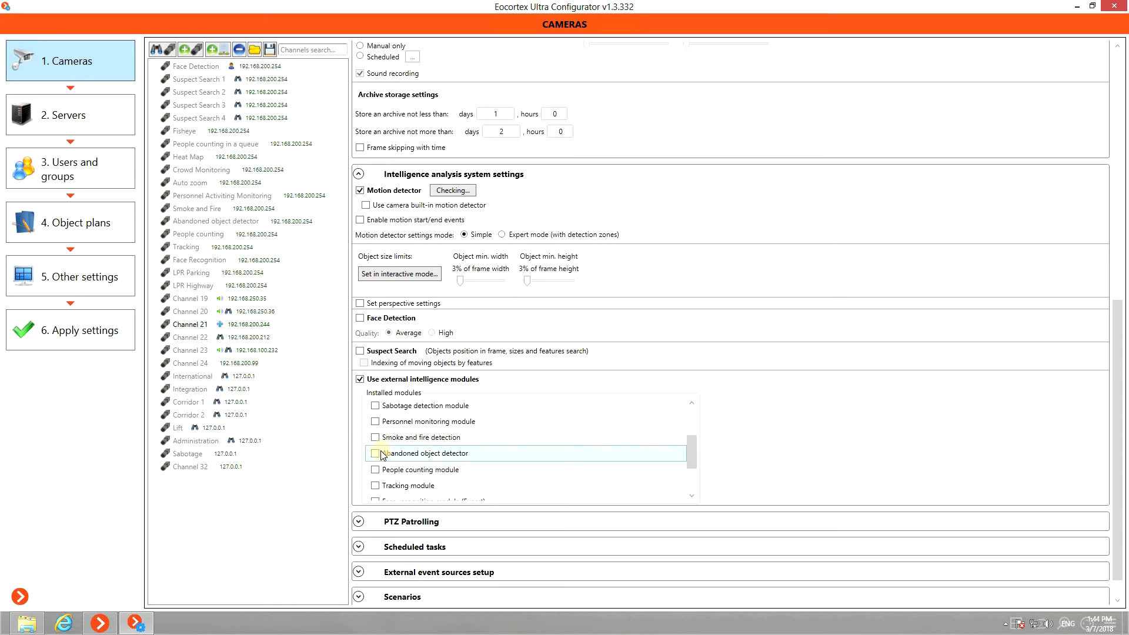
{"action": "left_click", "coordinate": [374, 453]}
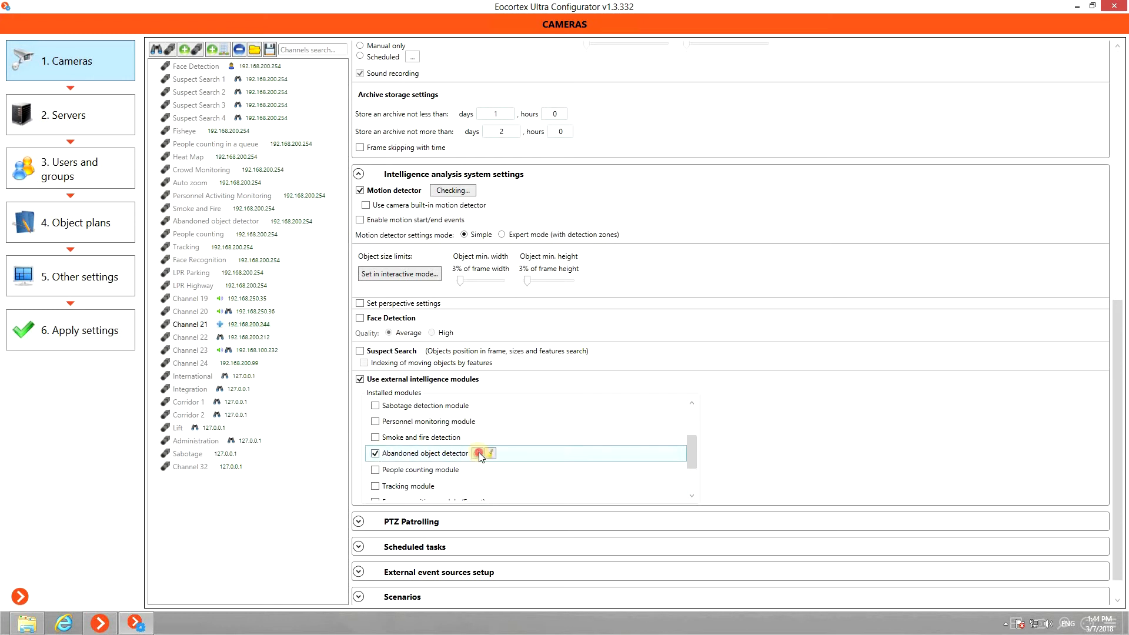
Paint Zone 1's detection mask over the floor in the detector settings.
{"action": "left_click", "coordinate": [476, 452]}
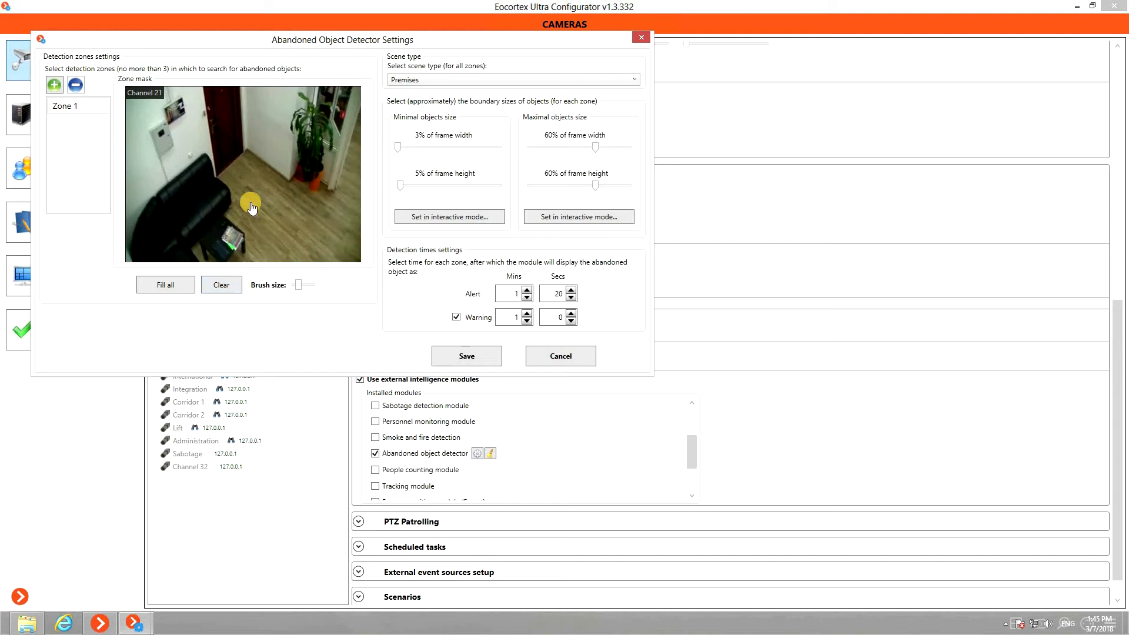
{"action": "left_click_drag", "start_coordinate": [252, 208], "coordinate": [247, 164]}
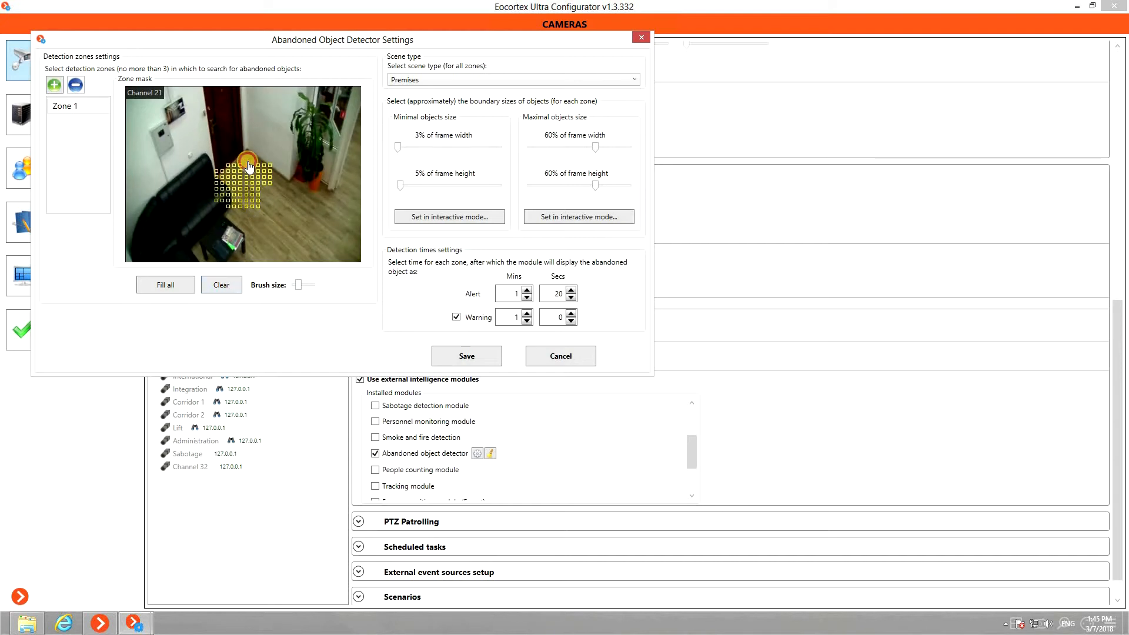
{"action": "left_click_drag", "start_coordinate": [248, 164], "coordinate": [352, 230]}
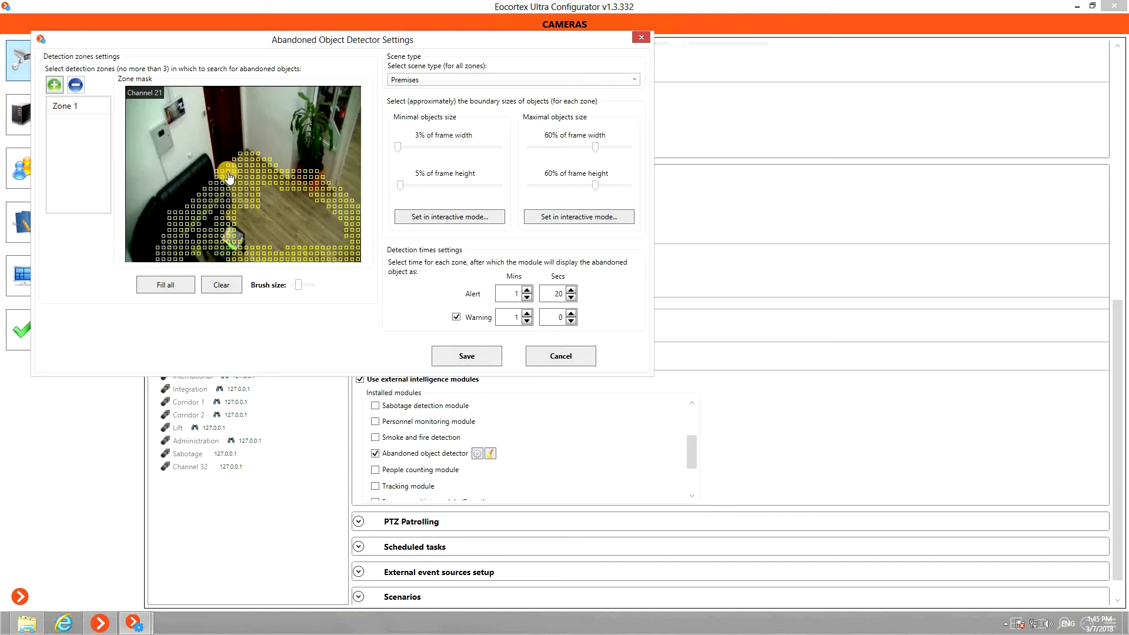
{"action": "left_click_drag", "start_coordinate": [229, 177], "coordinate": [204, 214]}
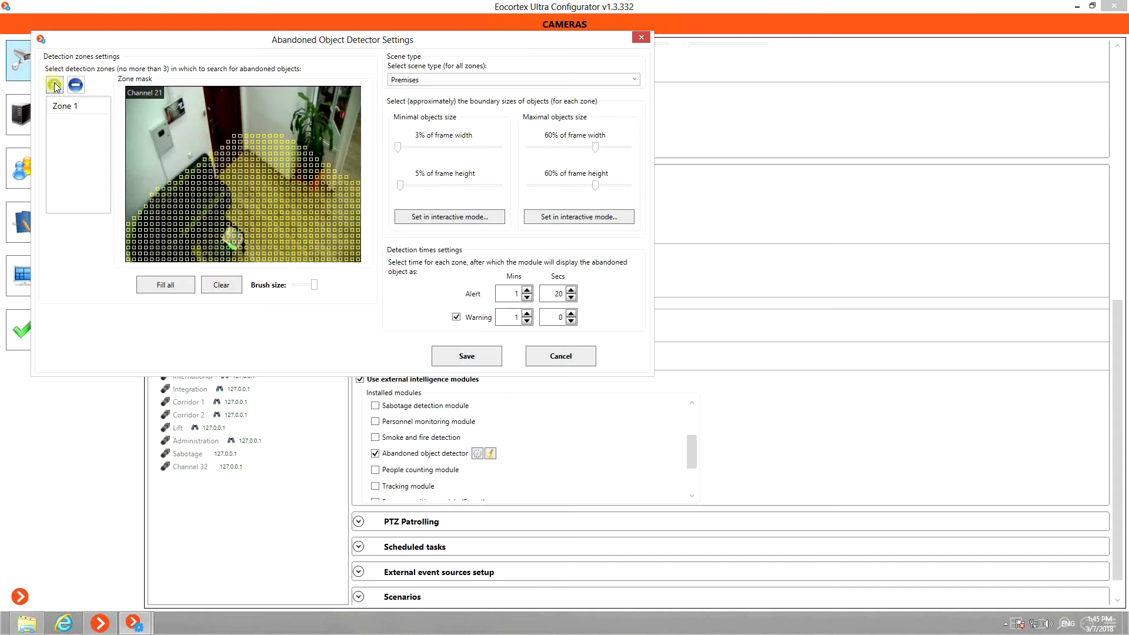
Add and remove an extra zone, then start marking minimal object size on live video.
{"action": "left_click", "coordinate": [54, 85]}
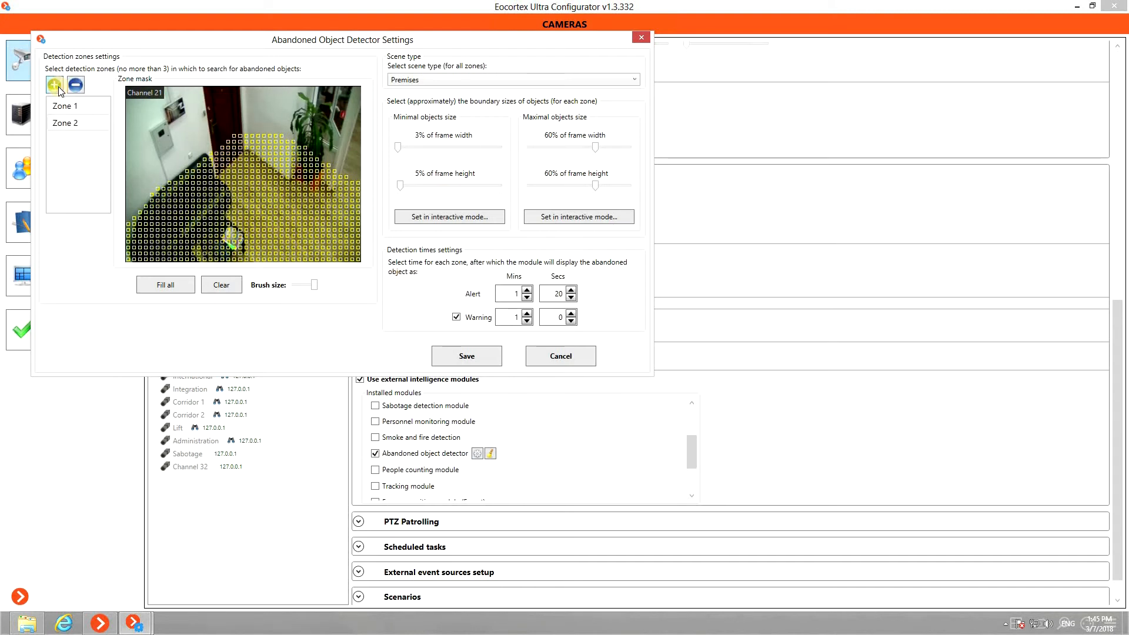
{"action": "left_click", "coordinate": [76, 85]}
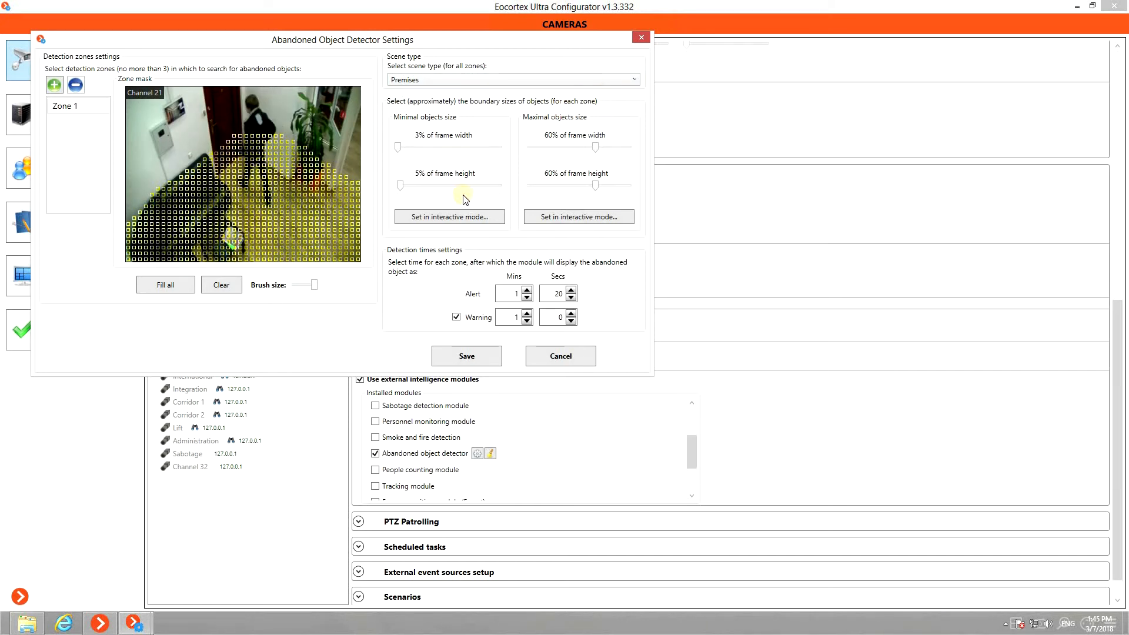
{"action": "left_click", "coordinate": [448, 217]}
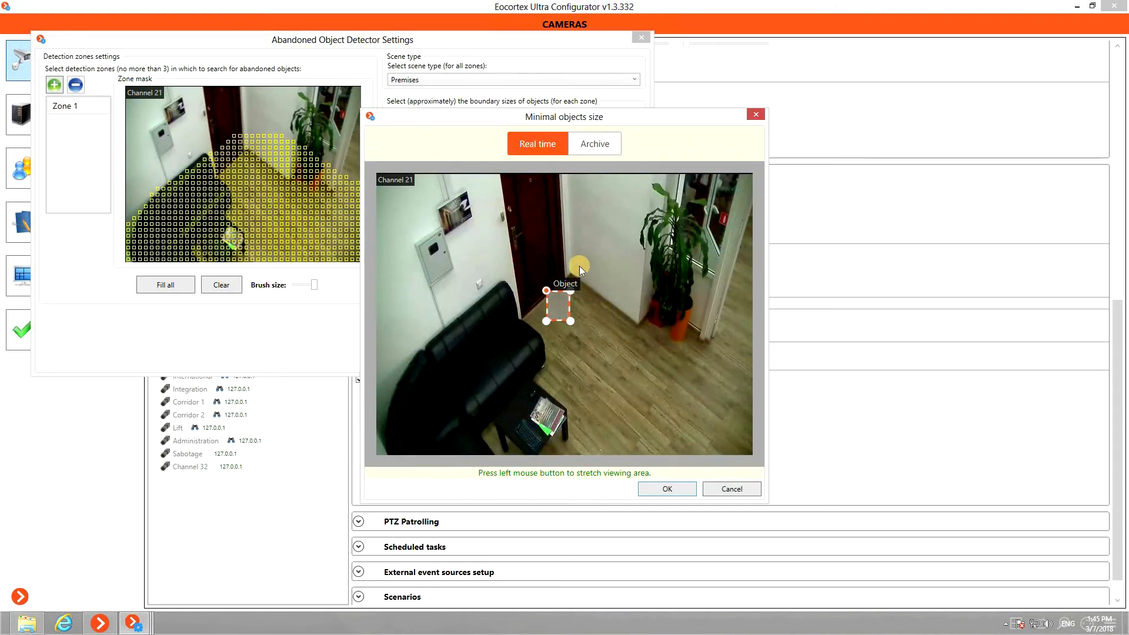
Confirm minimum size 6%×11% and mark maximum size 56%×64% of the frame.
{"action": "left_click", "coordinate": [665, 488]}
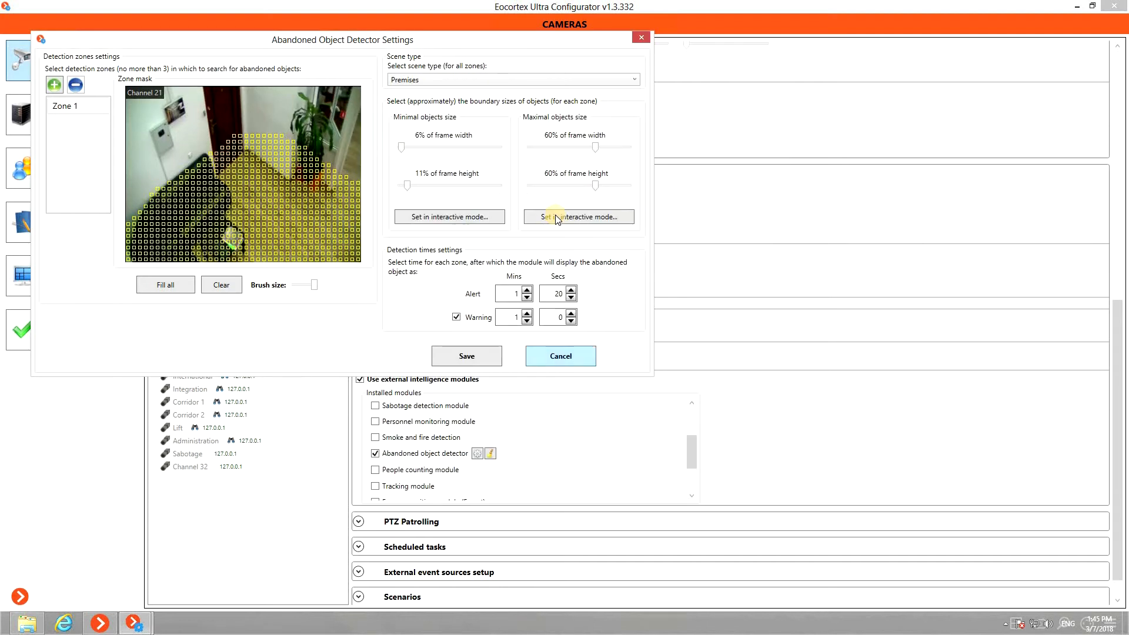
{"action": "left_click", "coordinate": [579, 216]}
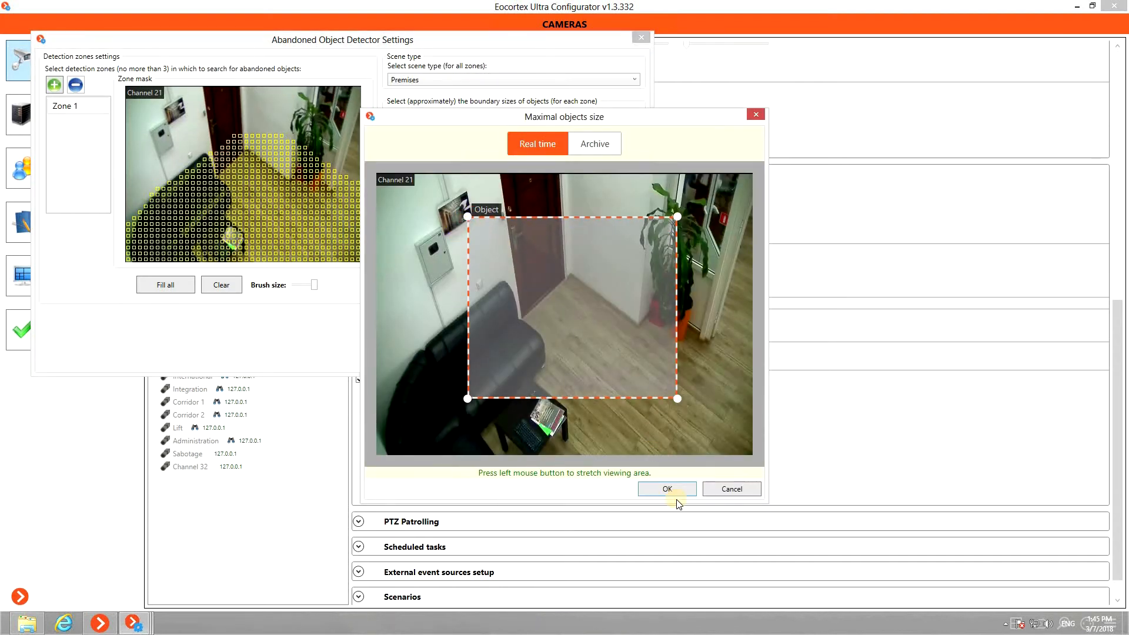
{"action": "left_click", "coordinate": [666, 489]}
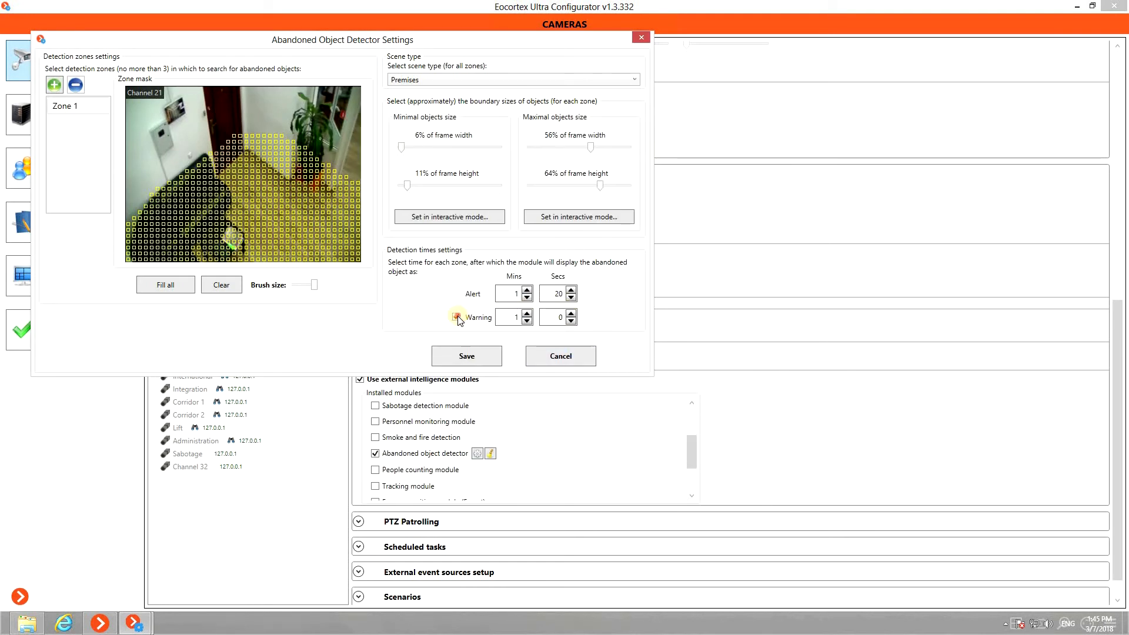
Keep the Warning time at one minute and save the detector settings.
{"action": "left_click", "coordinate": [456, 316]}
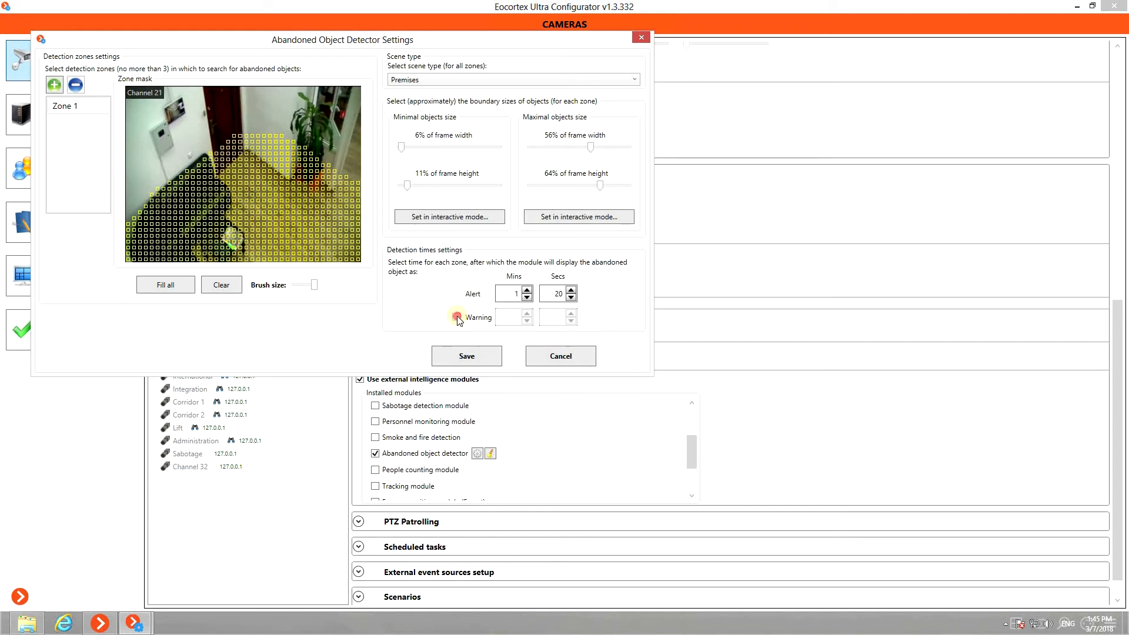
{"action": "left_click", "coordinate": [456, 316]}
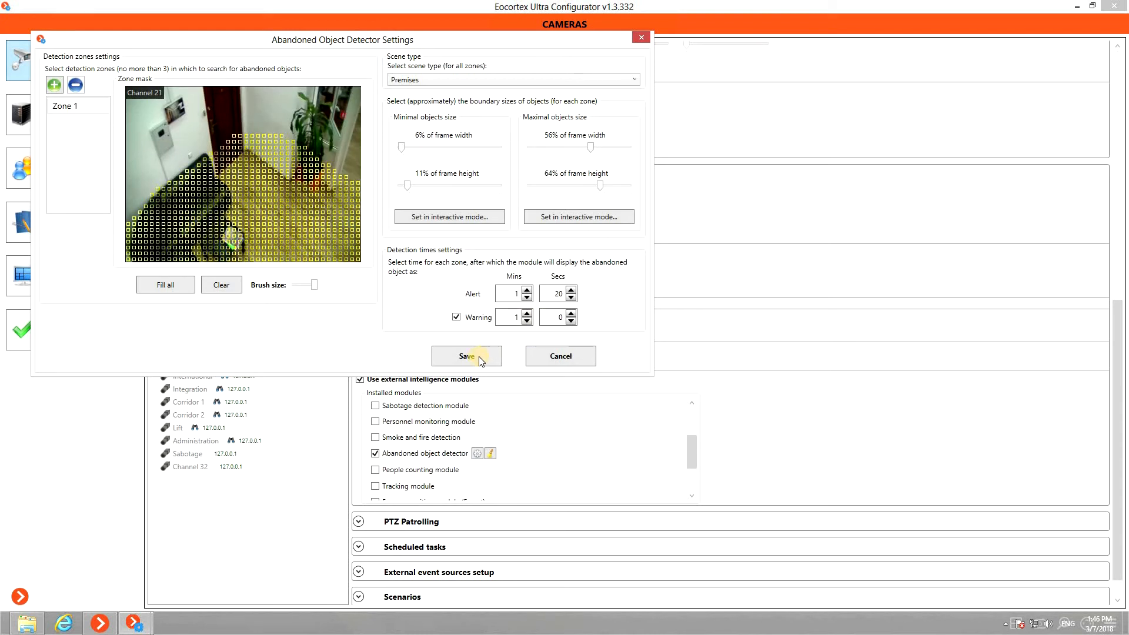
{"action": "left_click", "coordinate": [467, 355]}
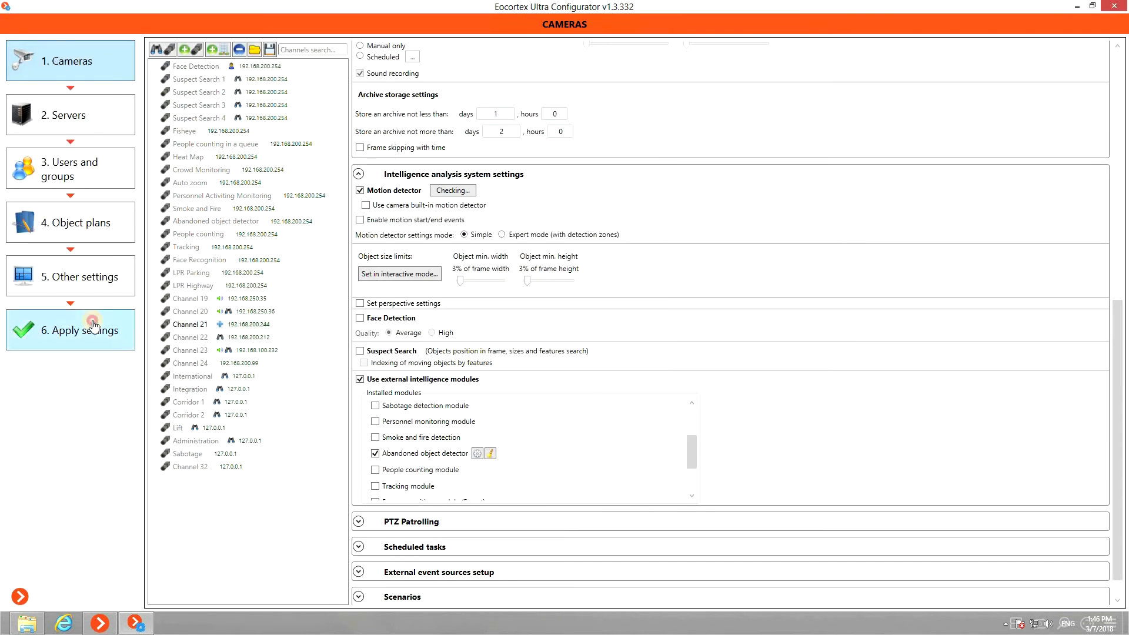
Apply settings so Channel 21 flags the box with a Zone 1 warning.
{"action": "left_click", "coordinate": [69, 329]}
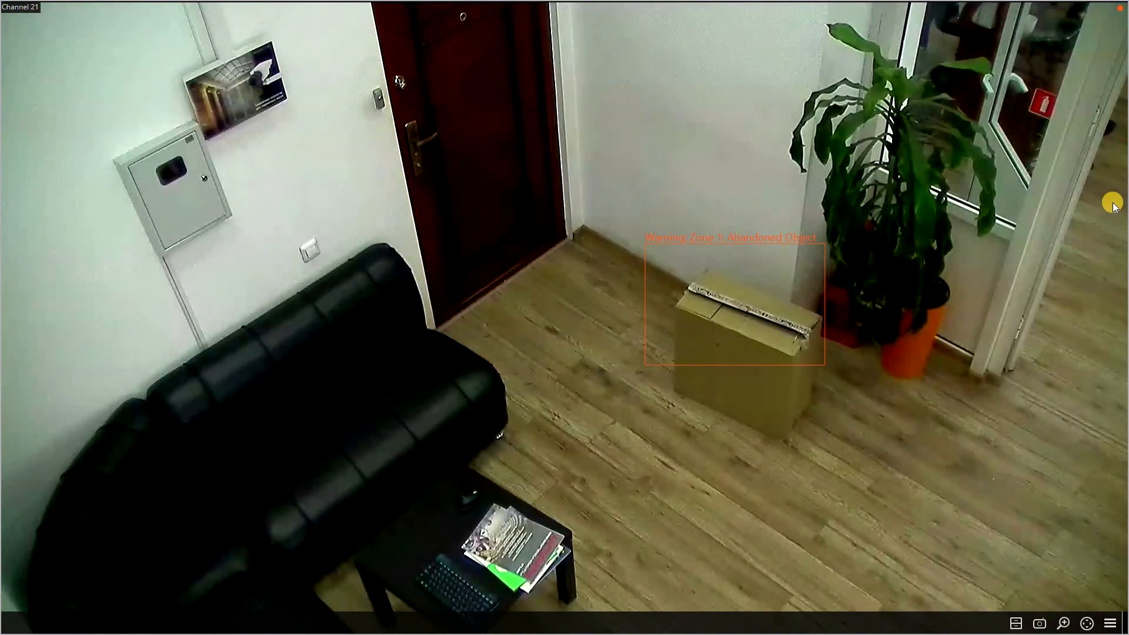
{"action": "mouse_move", "coordinate": [295, 342]}
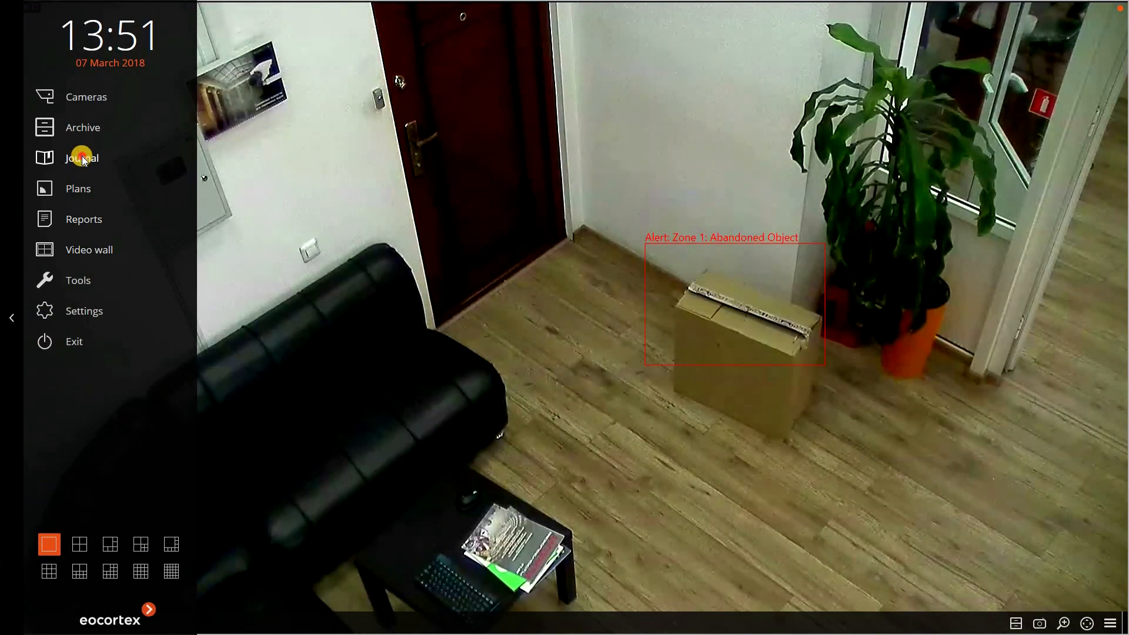
Replay the Channel 21 alert in the Journal, pausing as the man carries the box in.
{"action": "left_click", "coordinate": [81, 158]}
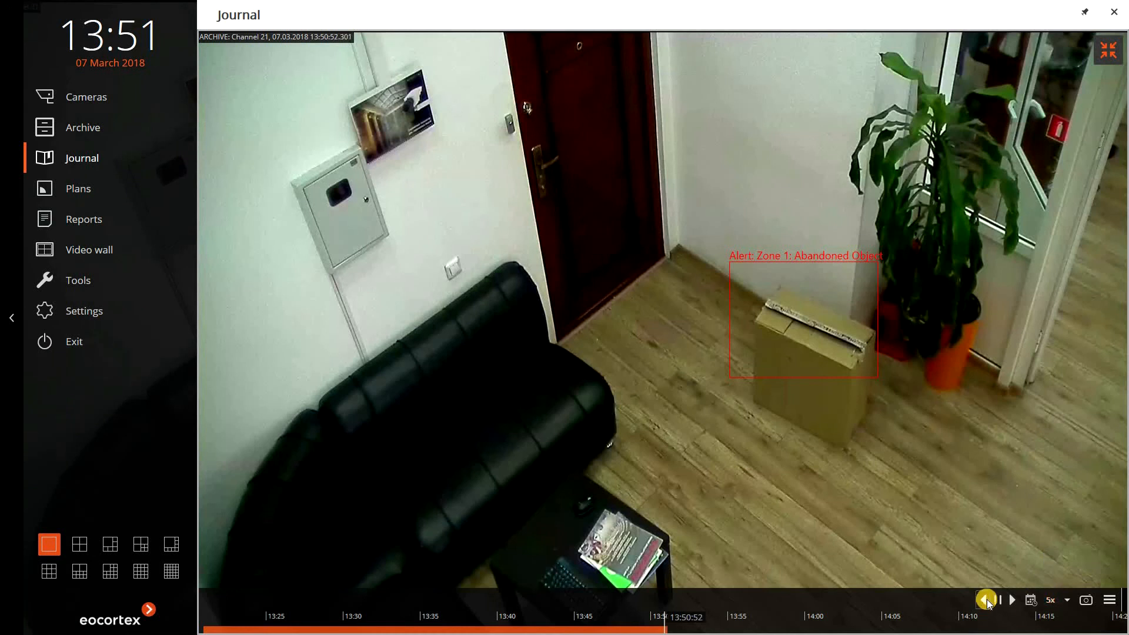
{"action": "left_click", "coordinate": [1011, 599]}
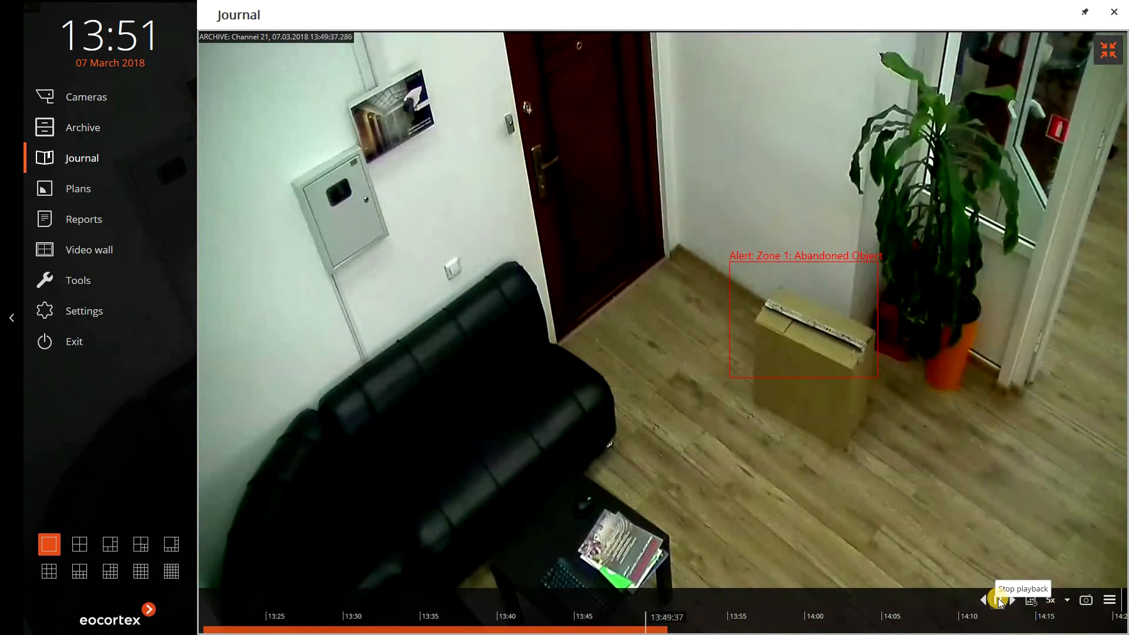
{"action": "left_click", "coordinate": [1002, 600]}
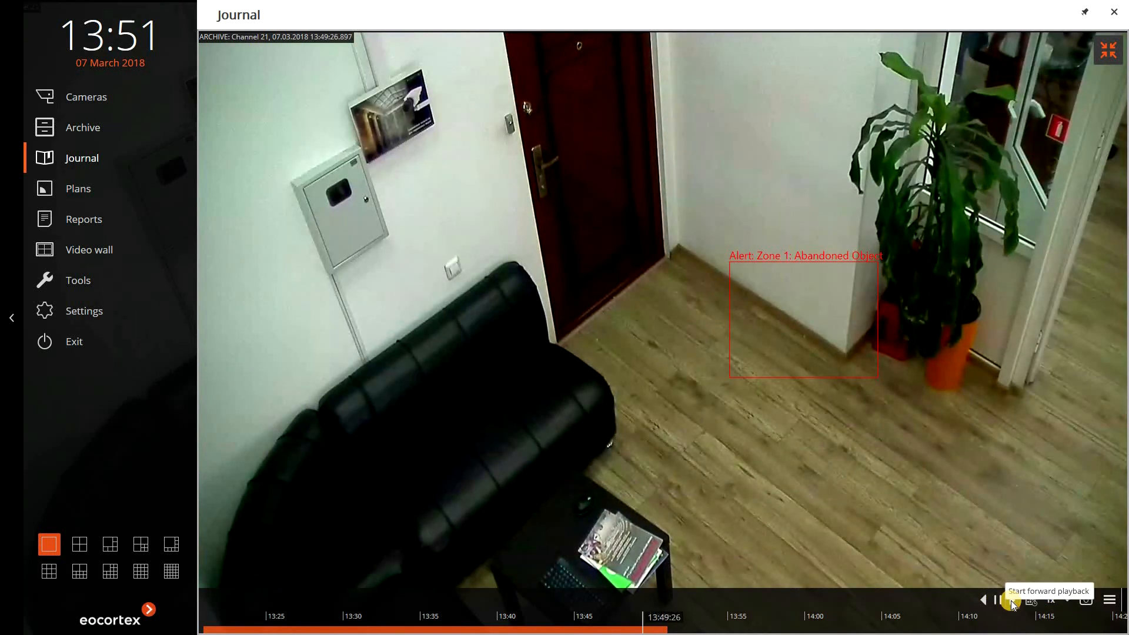
{"action": "left_click", "coordinate": [1007, 600]}
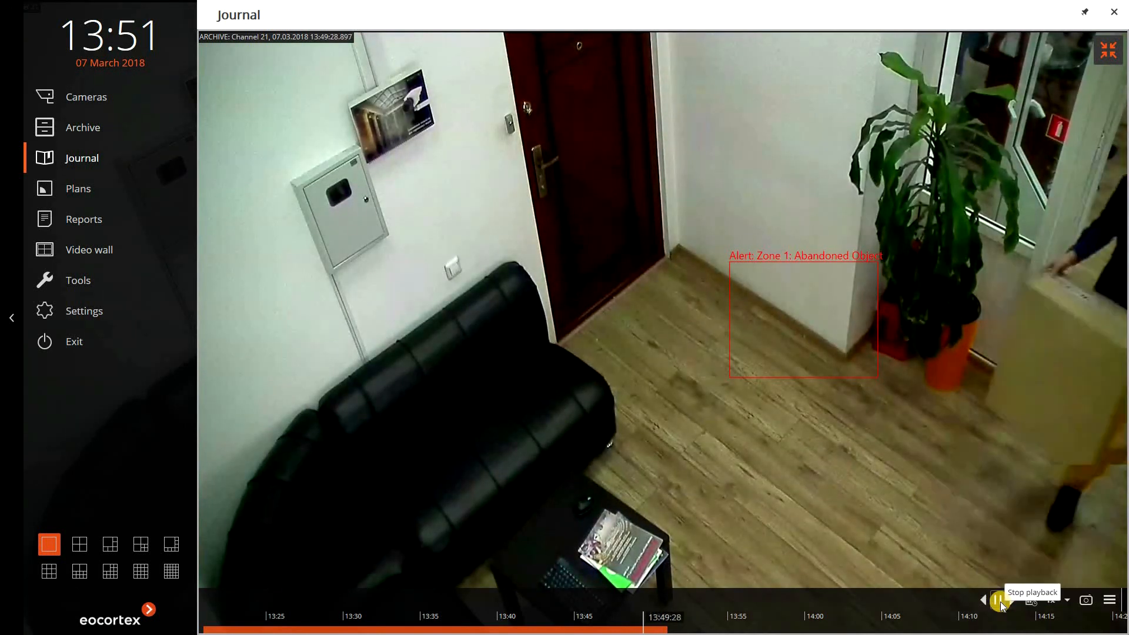
{"action": "left_click", "coordinate": [999, 600]}
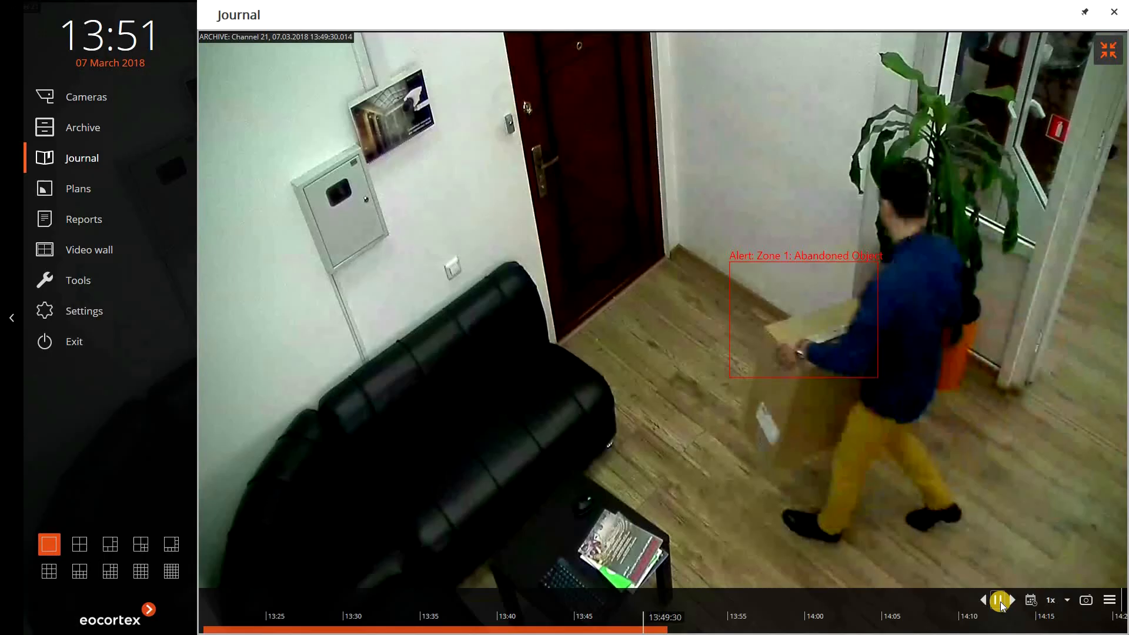